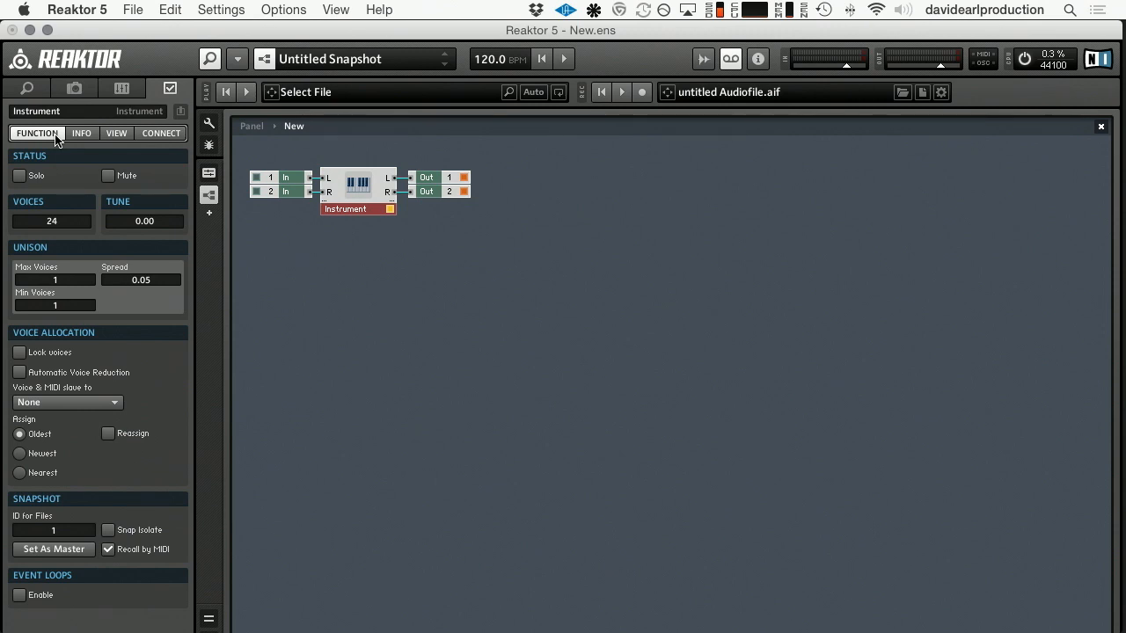
pyautogui.moveTo(70, 336)
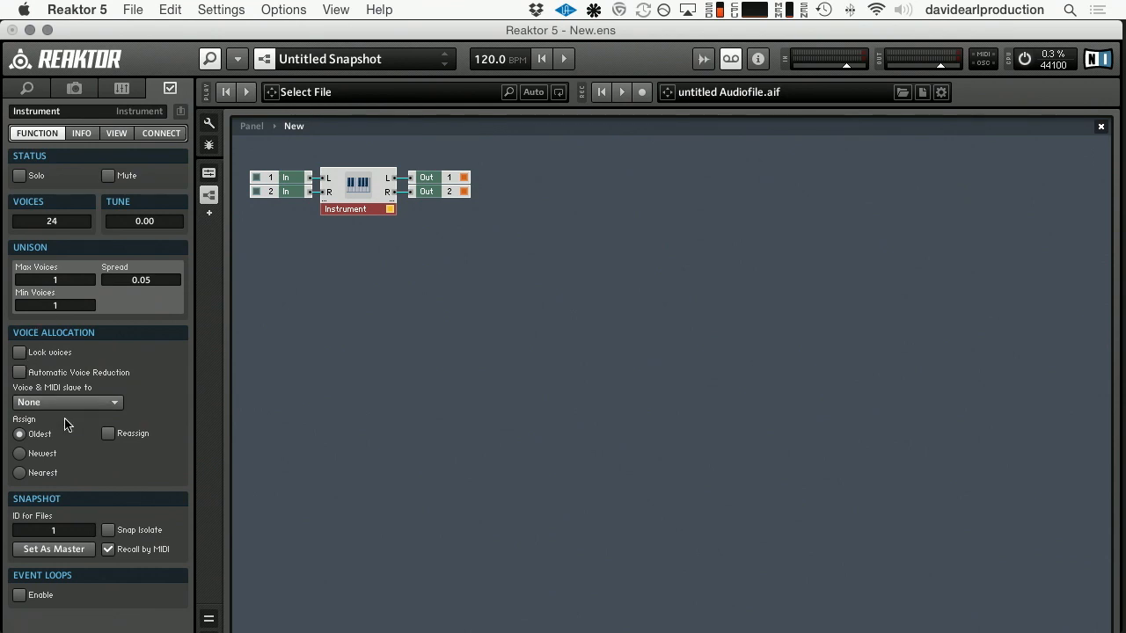
pyautogui.moveTo(85, 439)
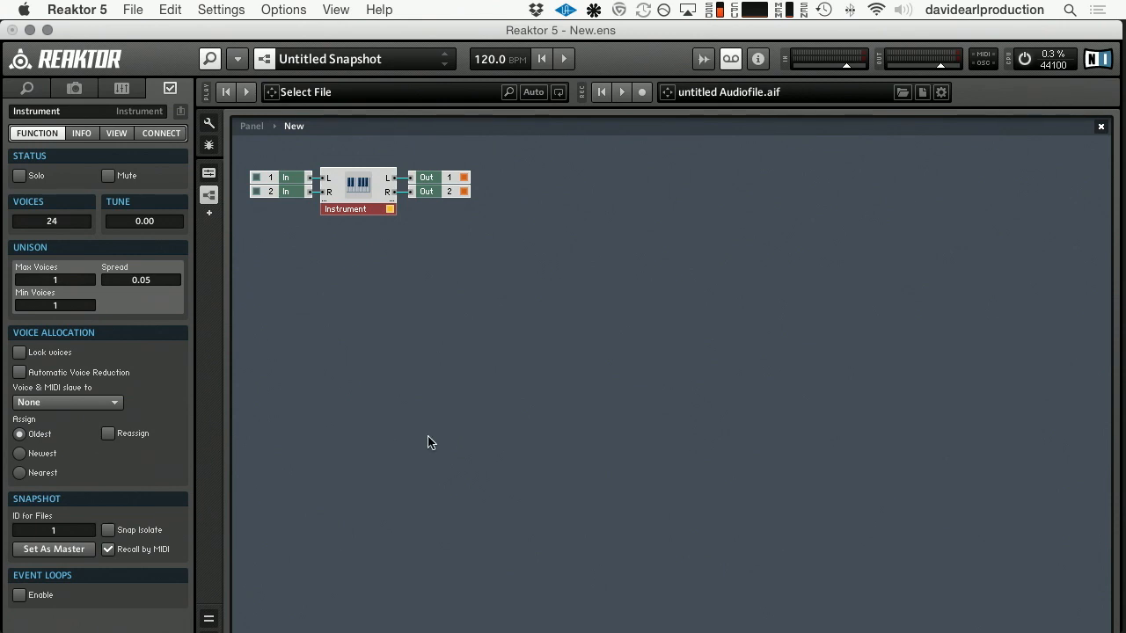
pyautogui.moveTo(440, 439)
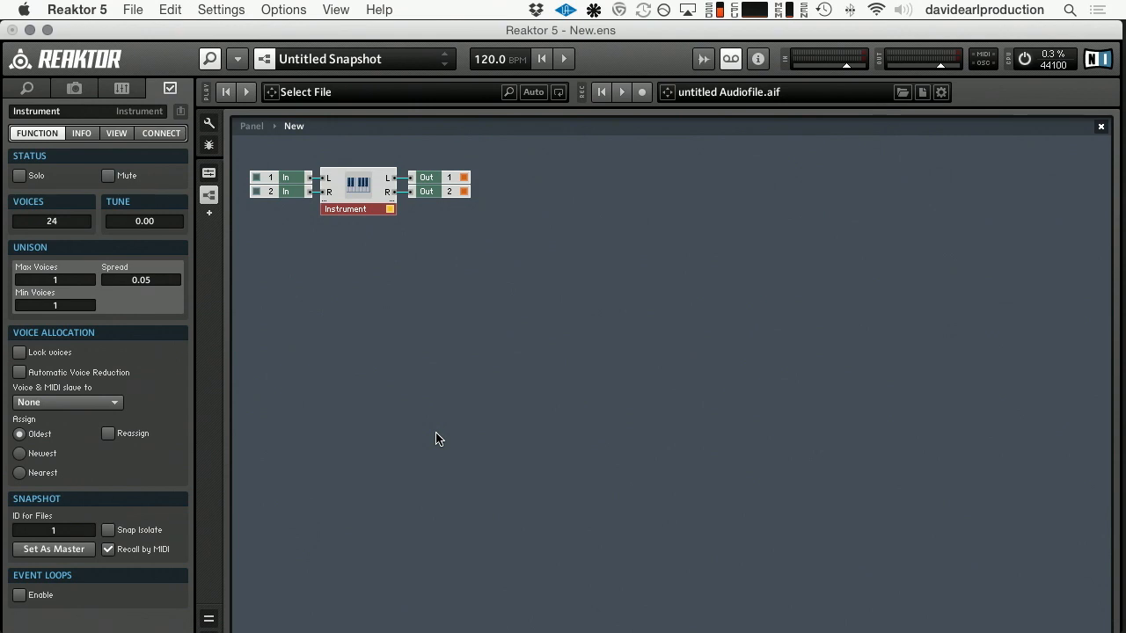
pyautogui.moveTo(417, 375)
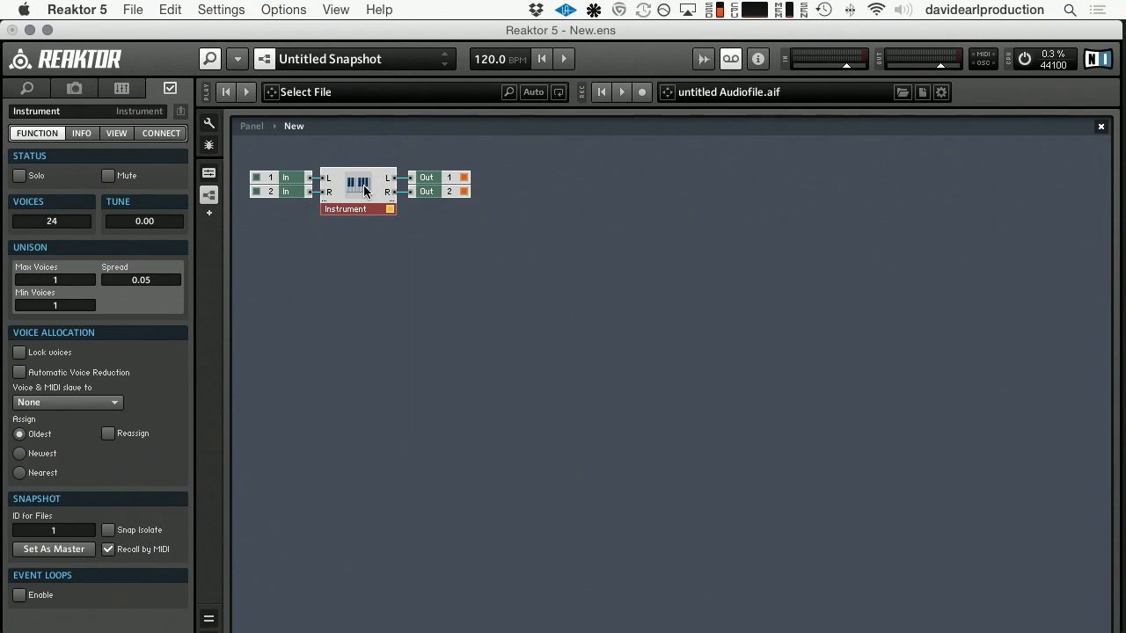
# Step: Inspect the Out module's properties, then show the New ensemble's own properties in the sidebar
pyautogui.click(427, 176)
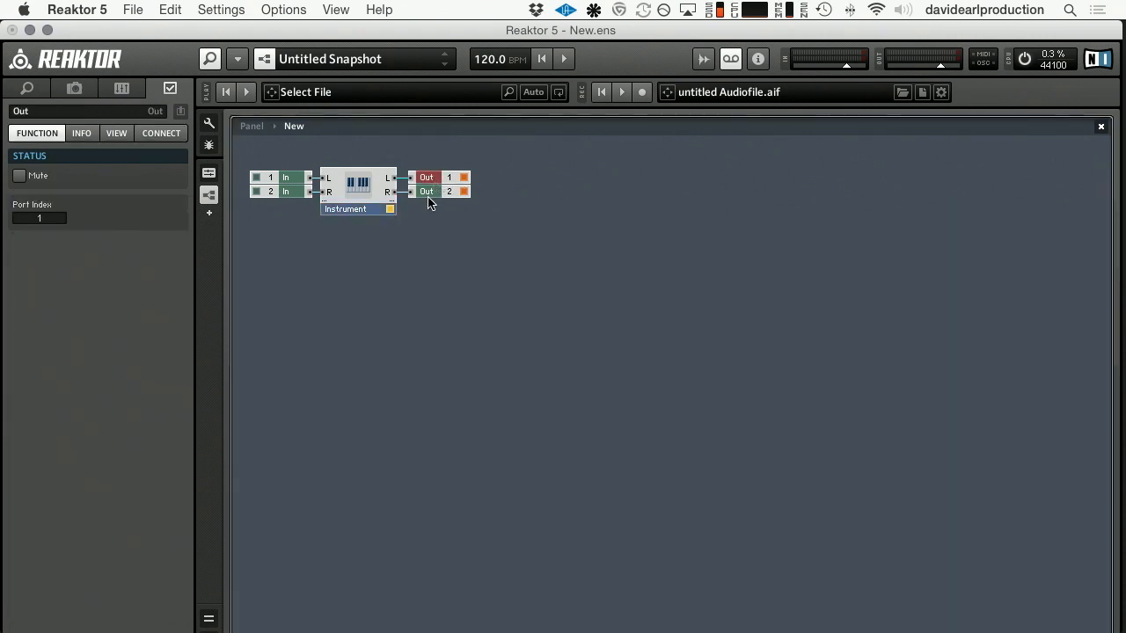
pyautogui.click(285, 178)
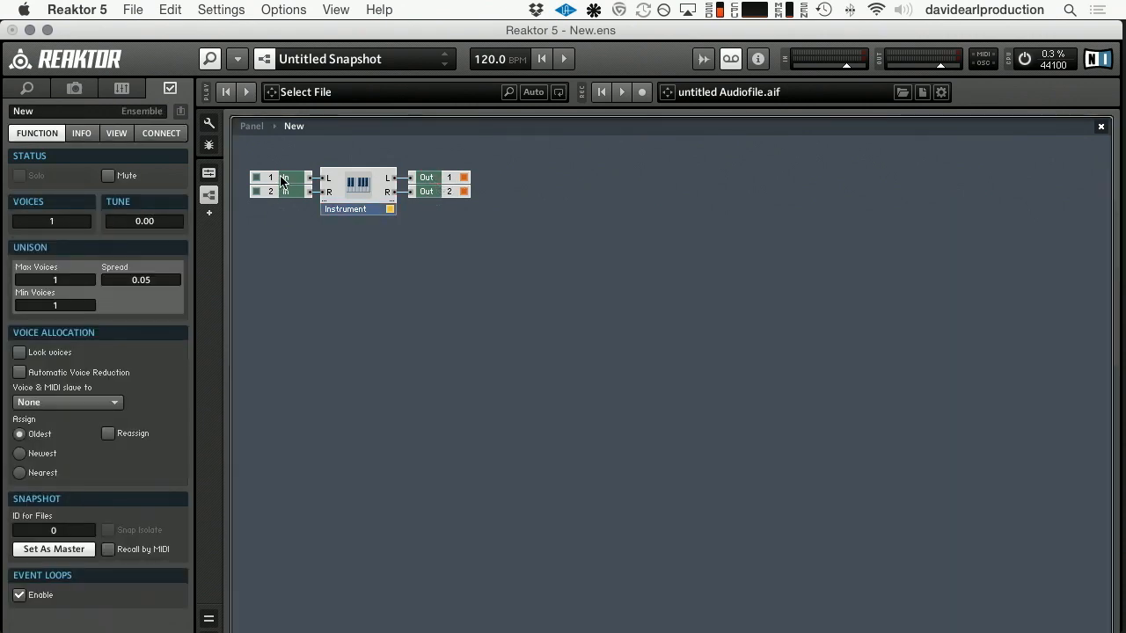